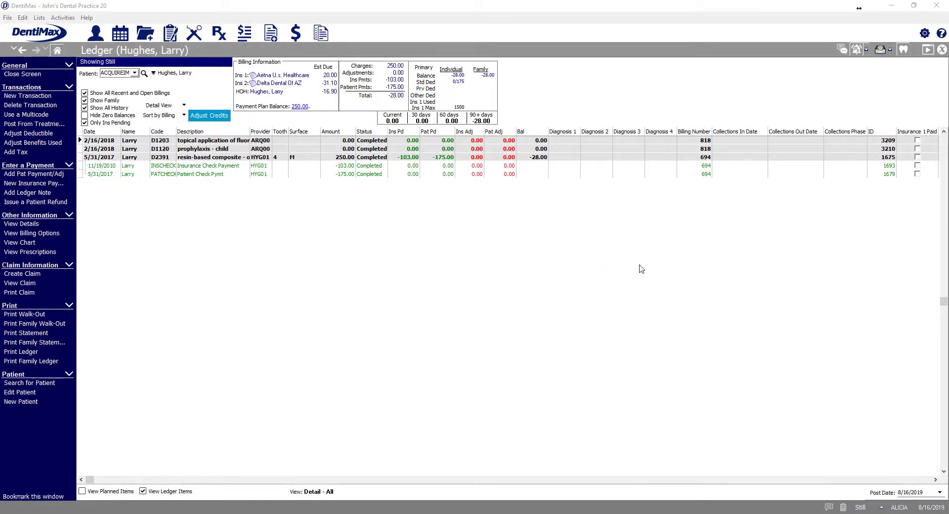
{"action": "mouse_move", "coordinate": [617, 247]}
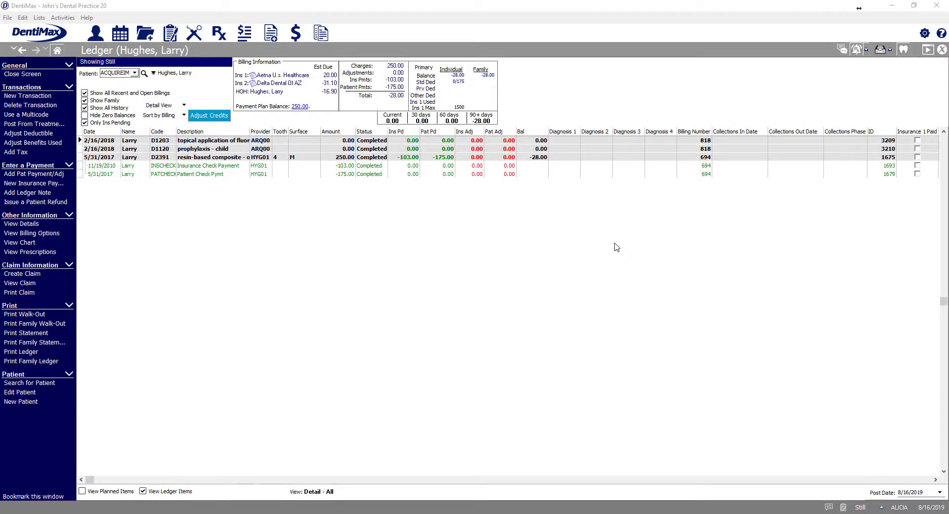
{"action": "mouse_move", "coordinate": [624, 238]}
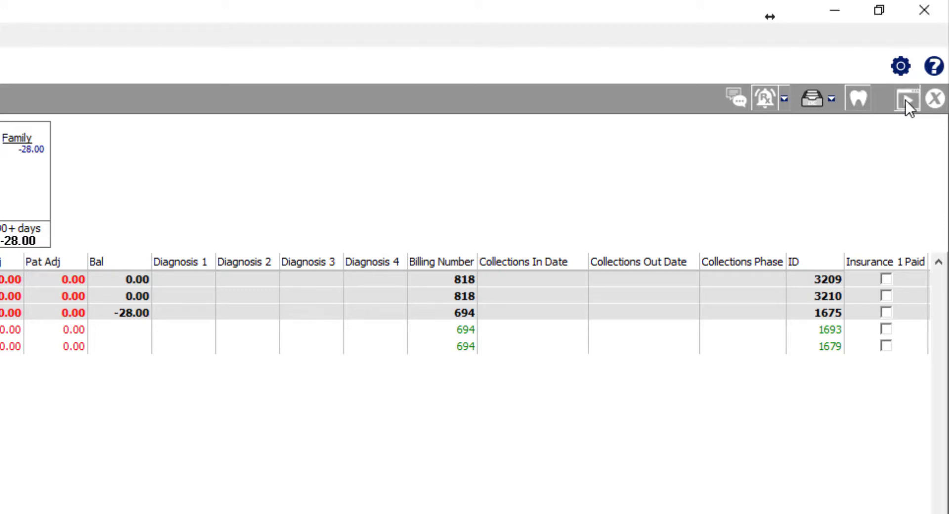
Show the ledger training video list from the Ledger toolbar video icon.
{"action": "left_click", "coordinate": [908, 98]}
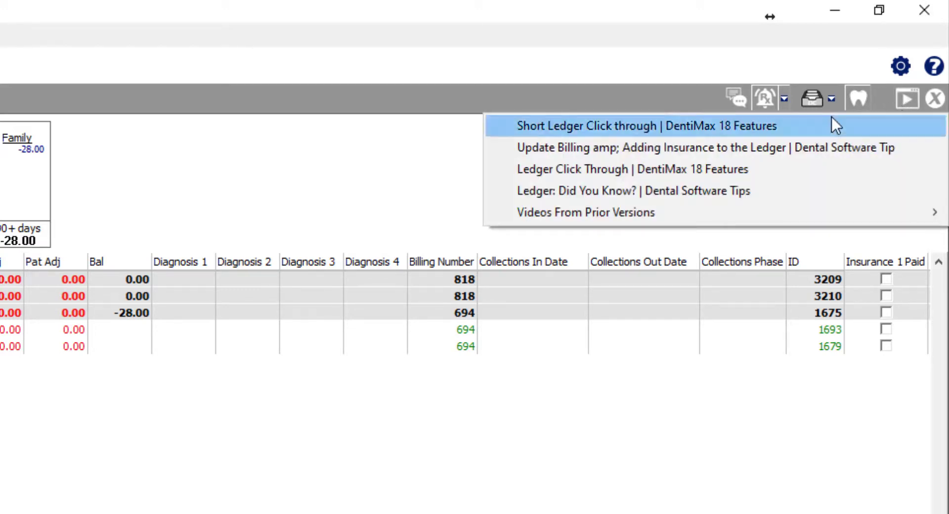
{"action": "mouse_move", "coordinate": [833, 135]}
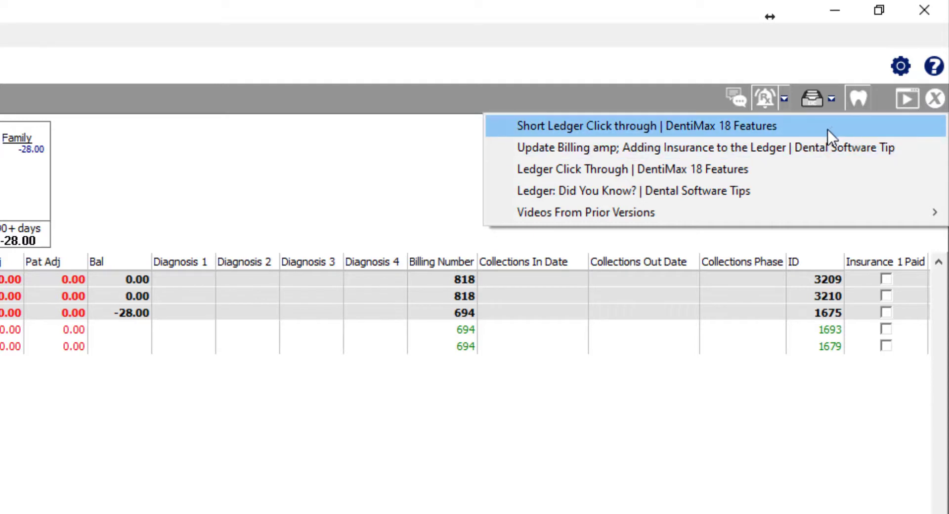
{"action": "mouse_move", "coordinate": [805, 169]}
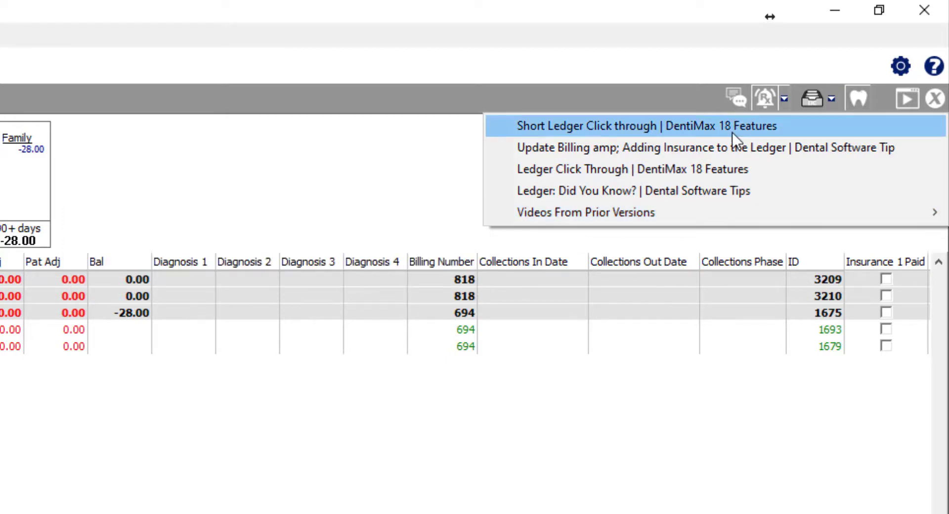
{"action": "mouse_move", "coordinate": [635, 134]}
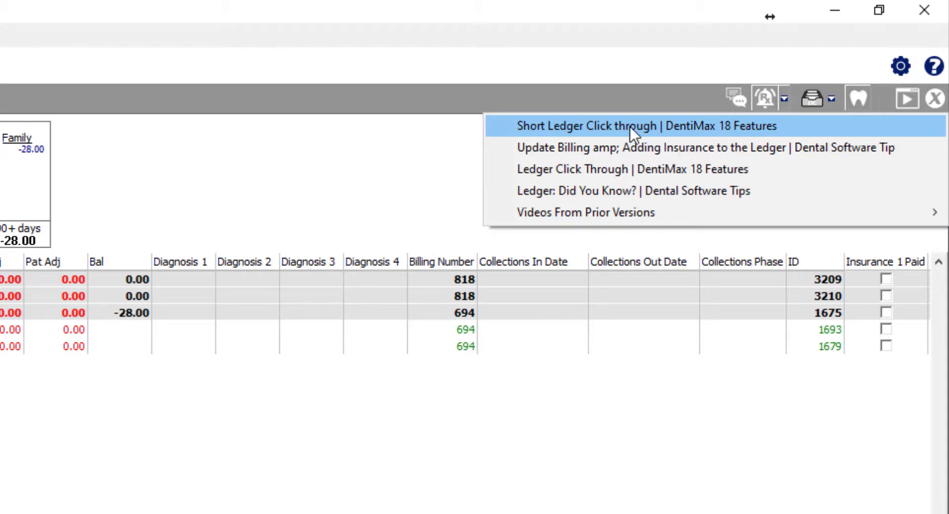
Play 'Short Ledger Click through | DentiMax 18 Features', pause it, and bring up the Help menu.
{"action": "left_click", "coordinate": [645, 126]}
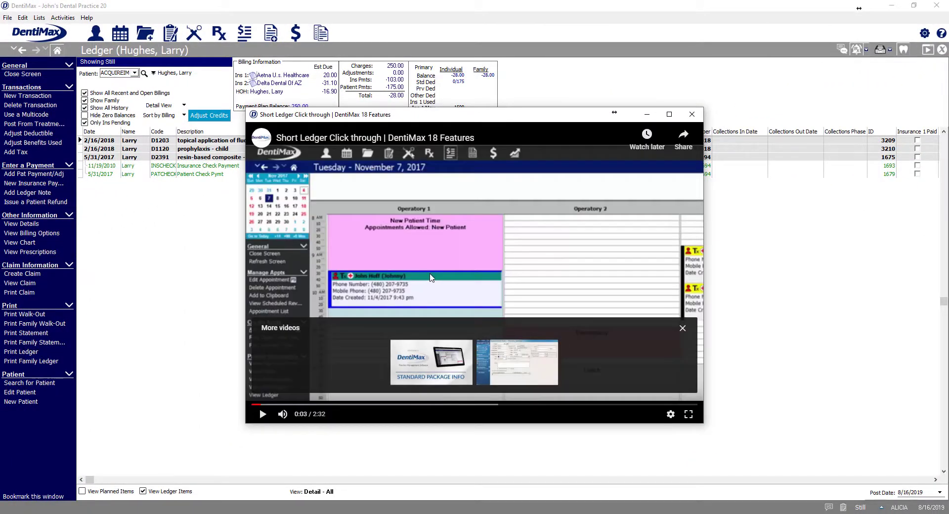
{"action": "mouse_move", "coordinate": [417, 211]}
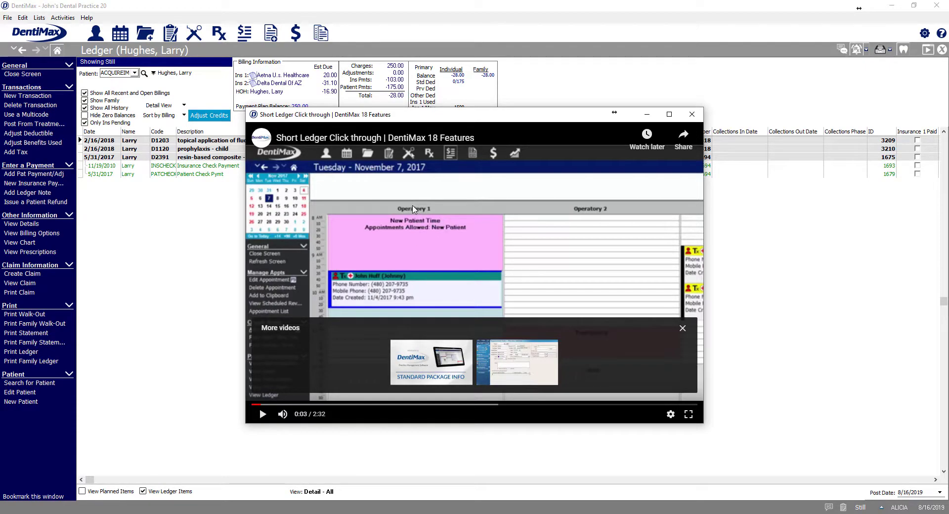
{"action": "mouse_move", "coordinate": [263, 413]}
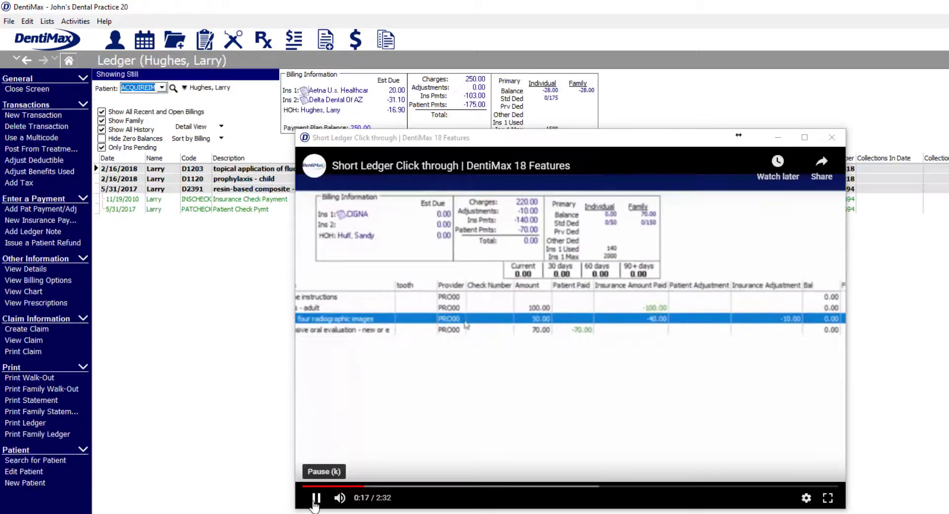
{"action": "left_click", "coordinate": [315, 497]}
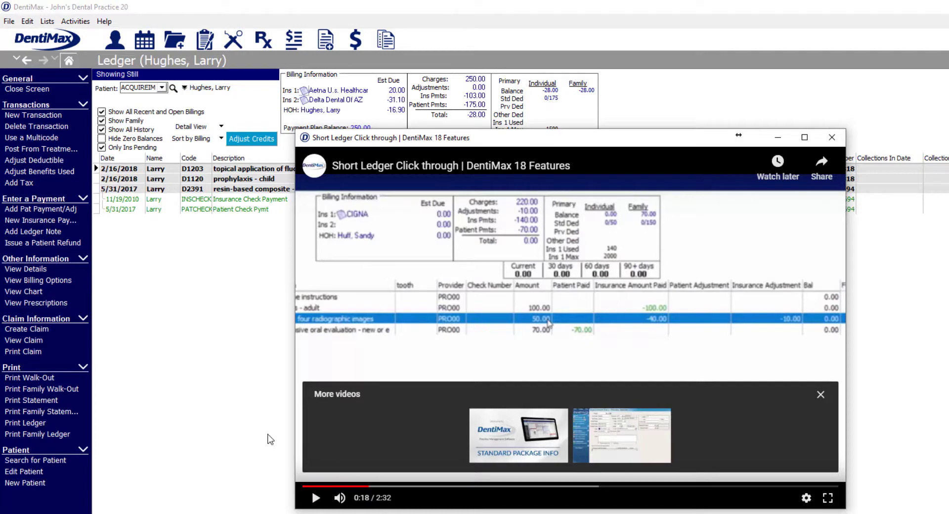
{"action": "mouse_move", "coordinate": [212, 215]}
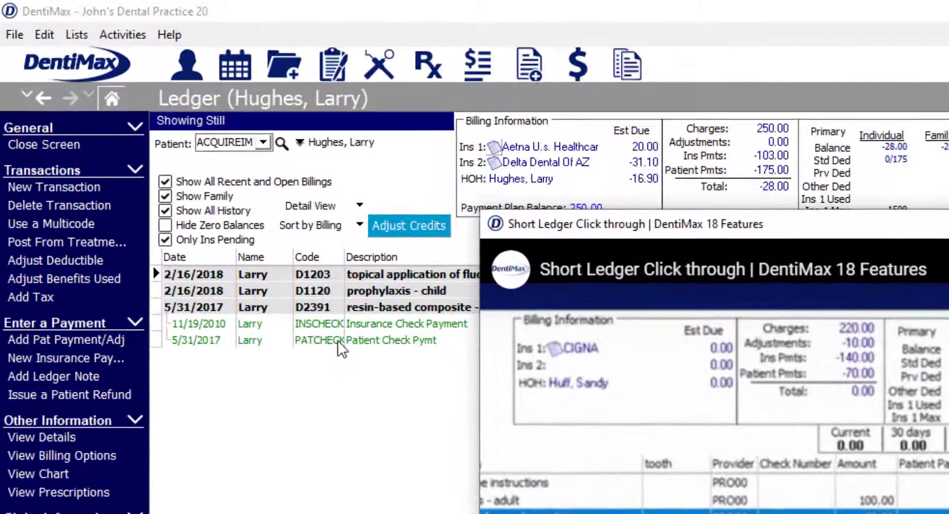
{"action": "left_click", "coordinate": [170, 34]}
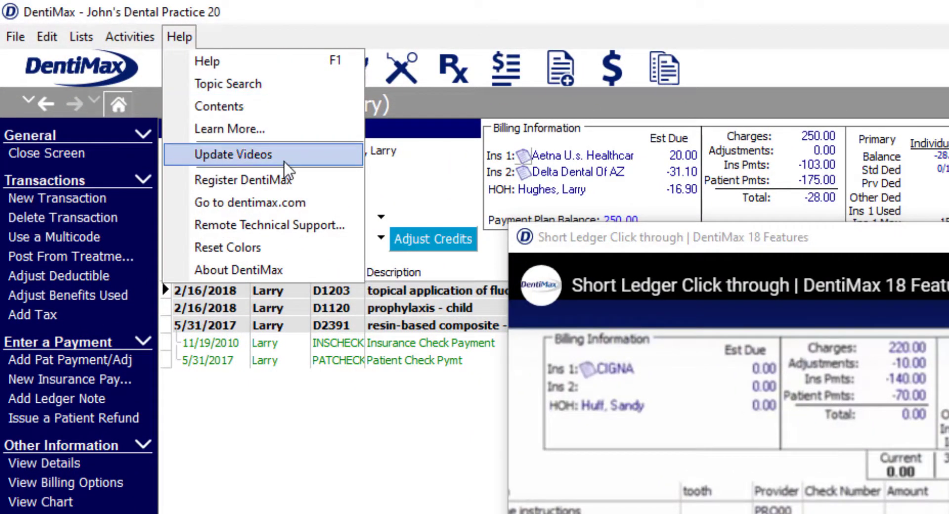
Run Help > Update Videos and accept the 'Video Library Updated.' message.
{"action": "left_click", "coordinate": [234, 154]}
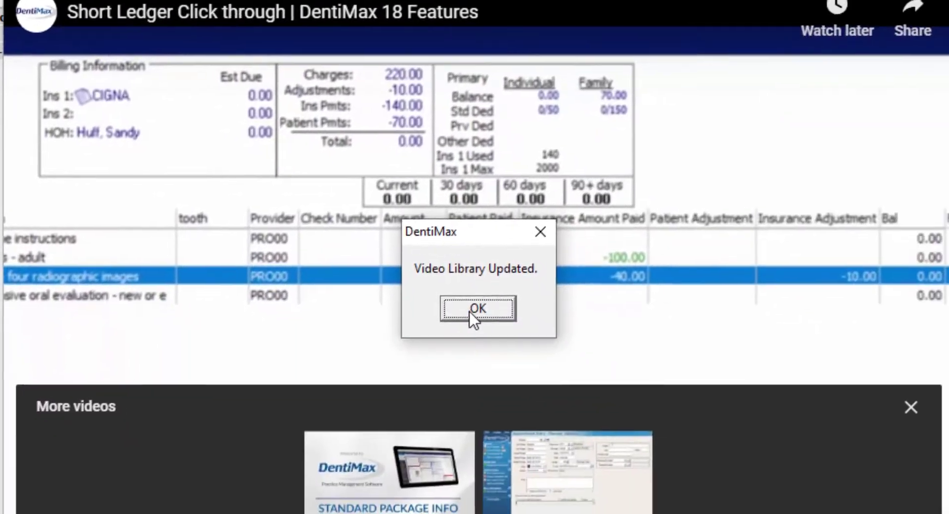
{"action": "mouse_move", "coordinate": [510, 288]}
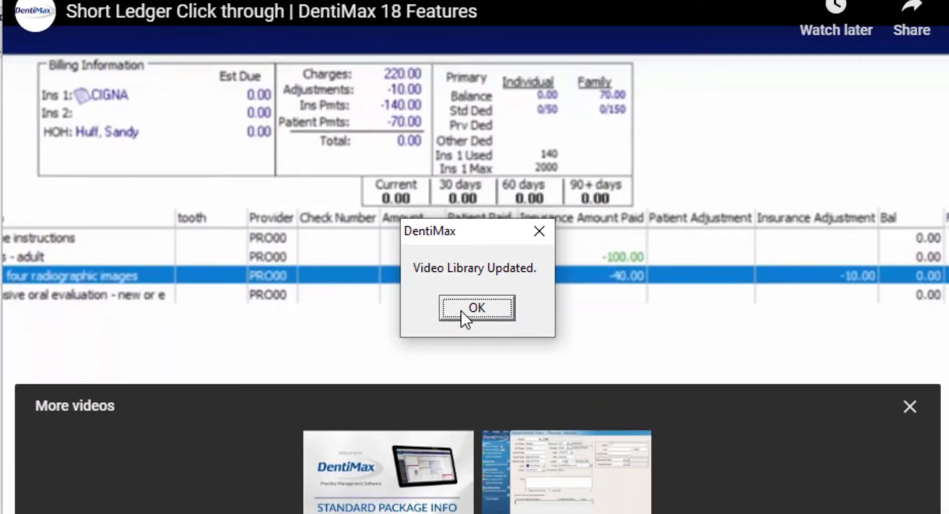
{"action": "left_click", "coordinate": [477, 308]}
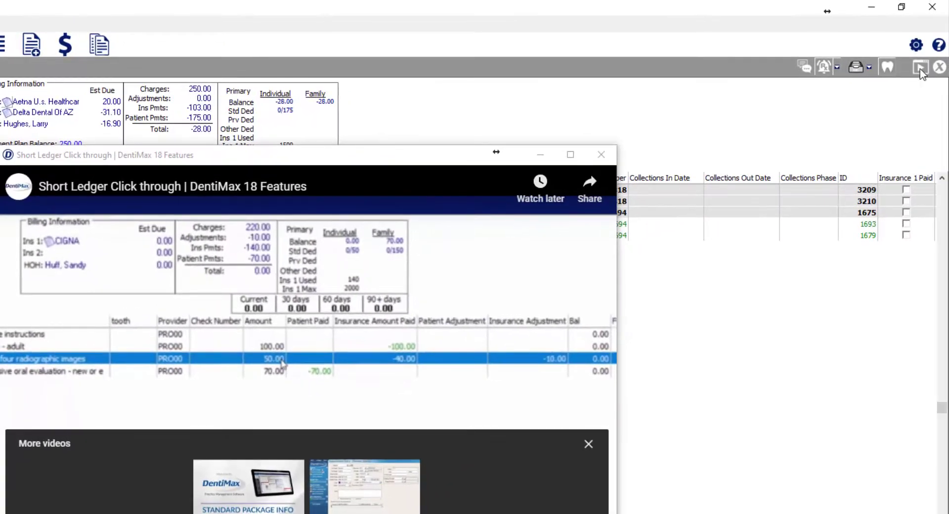
Show the refreshed ledger training video list again from the toolbar.
{"action": "left_click", "coordinate": [920, 66]}
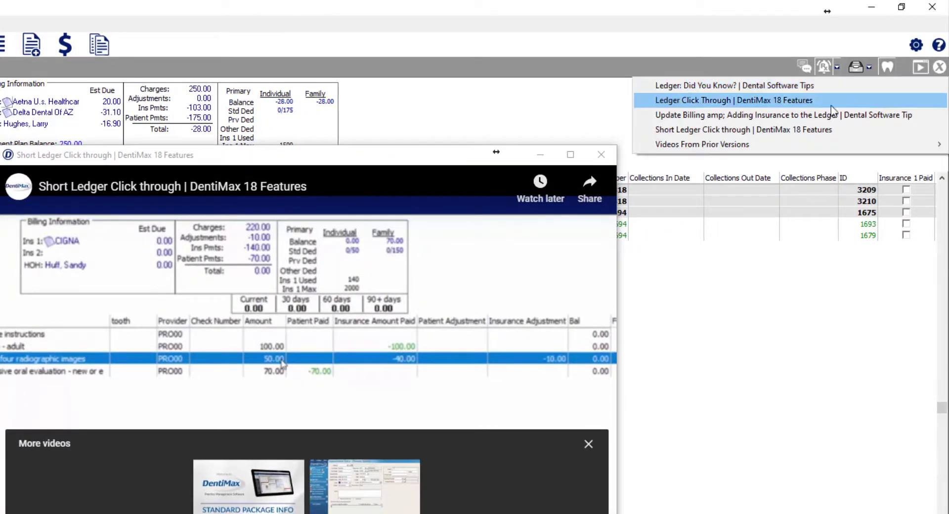
{"action": "mouse_move", "coordinate": [787, 130]}
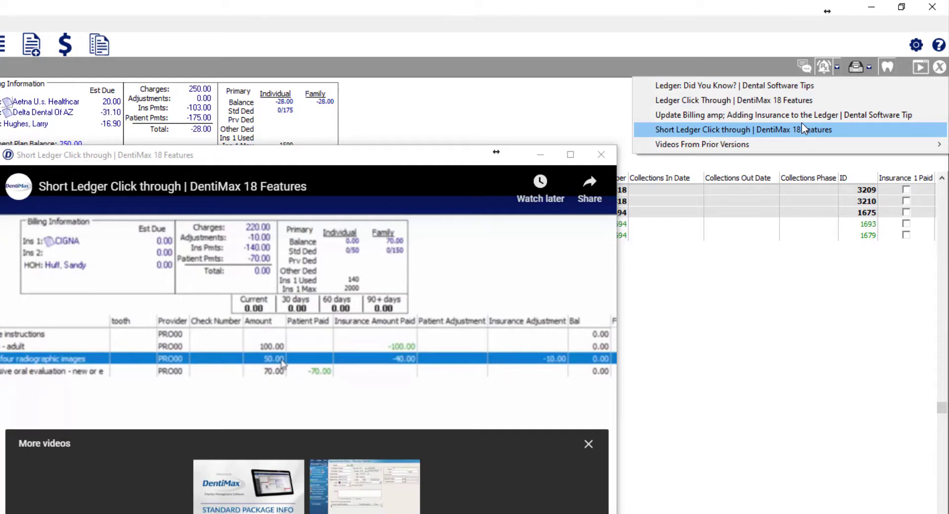
{"action": "mouse_move", "coordinate": [782, 114]}
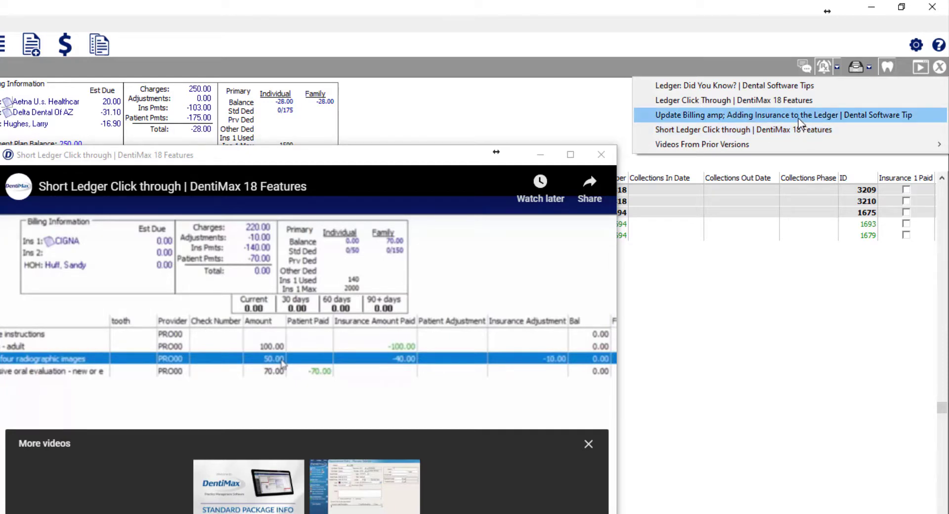